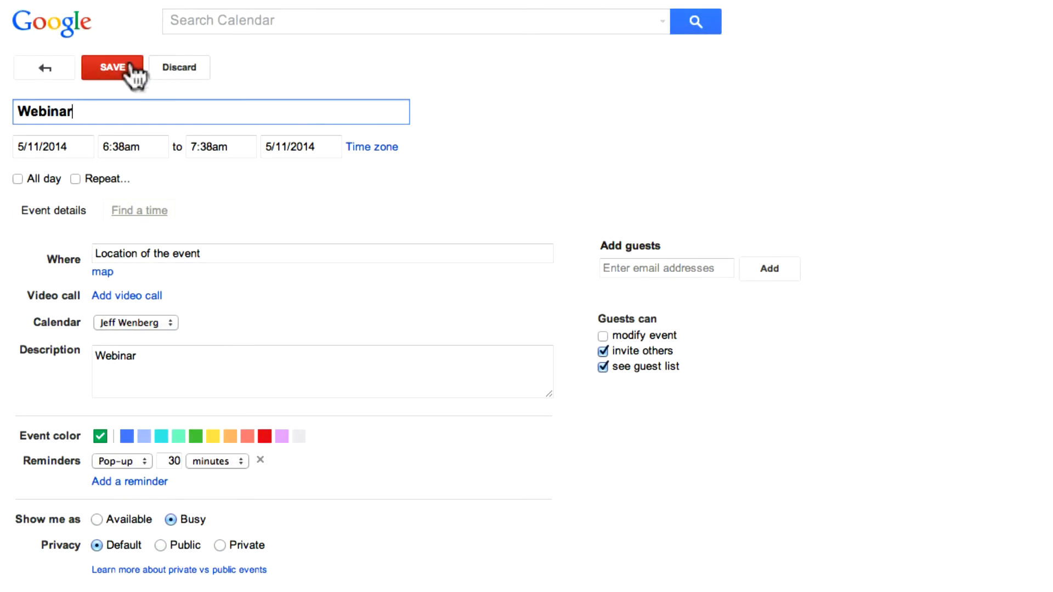
Save the Webinar event for May 11, 2014 at 6:38am to the calendar.
{"action": "left_click", "coordinate": [111, 67]}
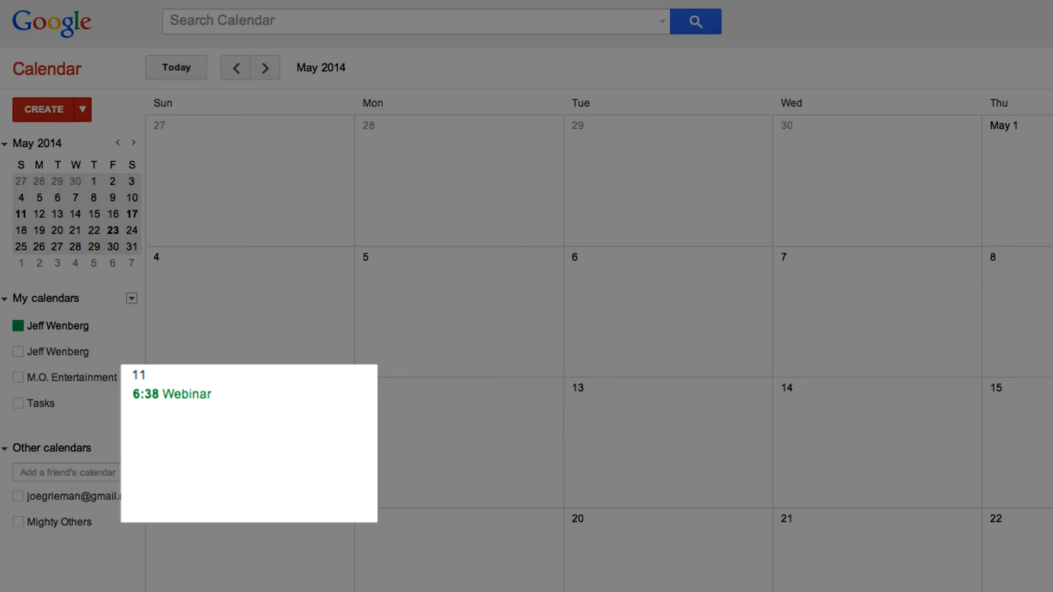